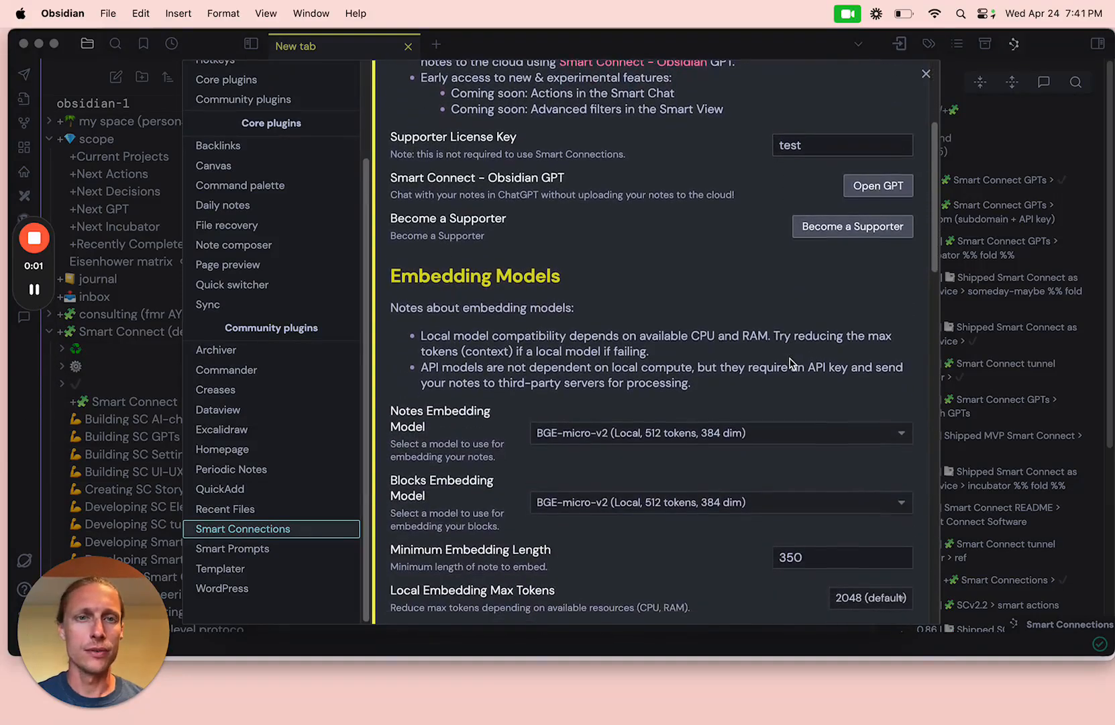
Force-refresh Smart Connections and confirm rebuilding embeddings for all 2,472 notes
scroll("down", 3)
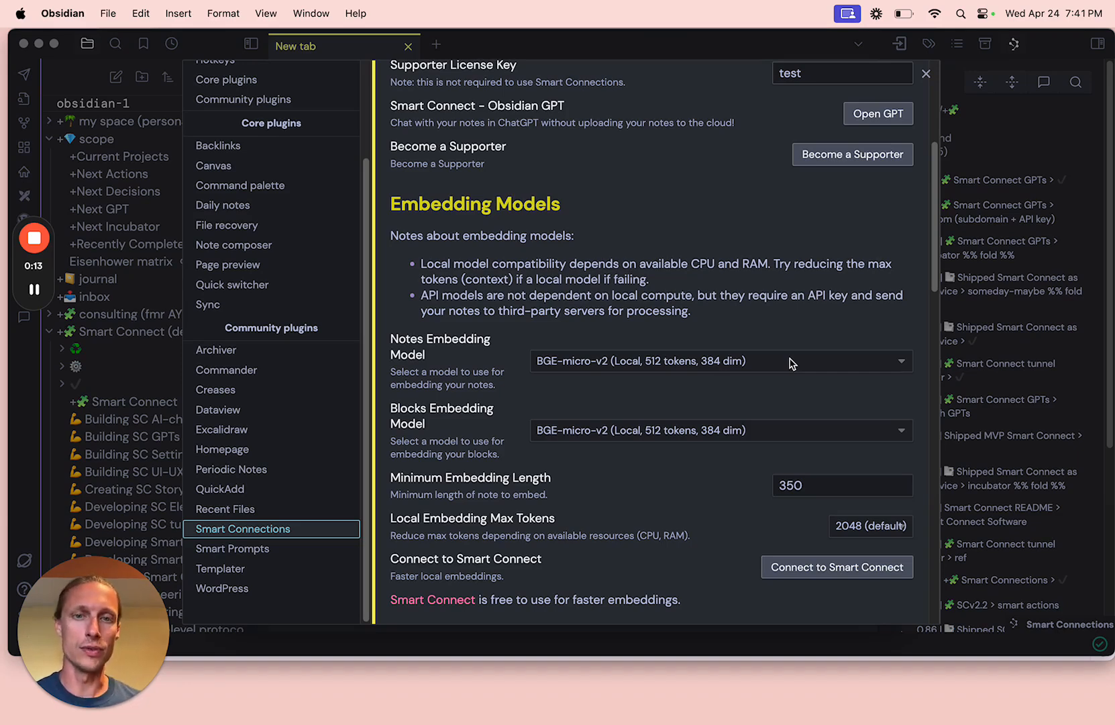
scroll("down", 3)
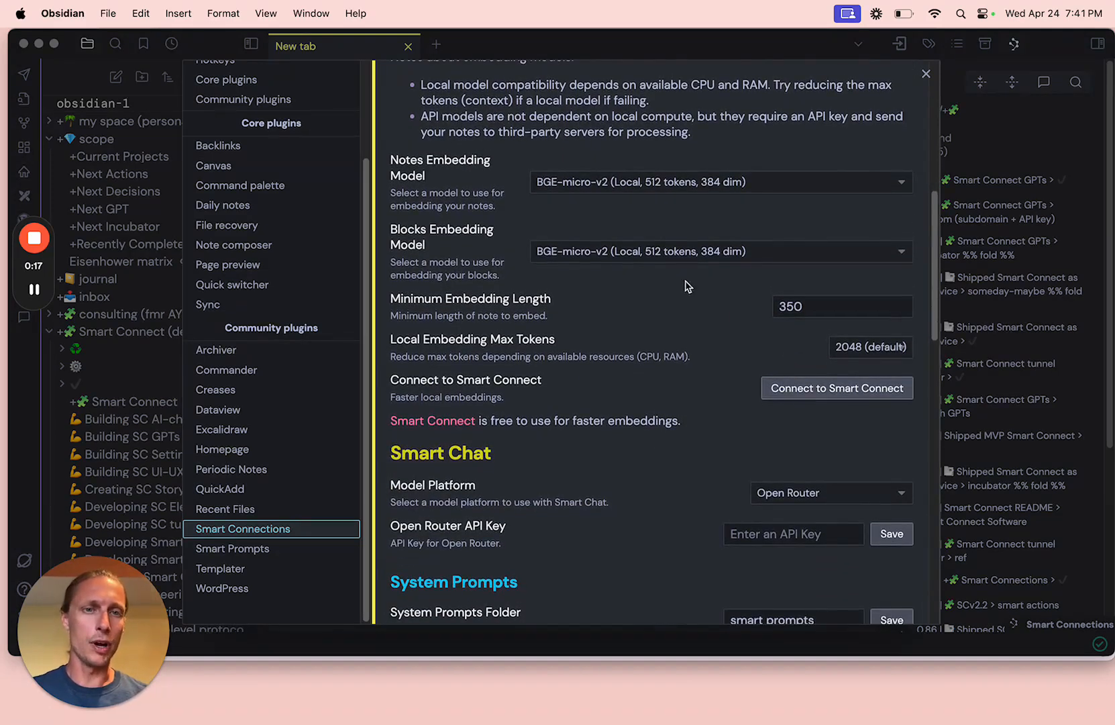
mouse_move(674, 207)
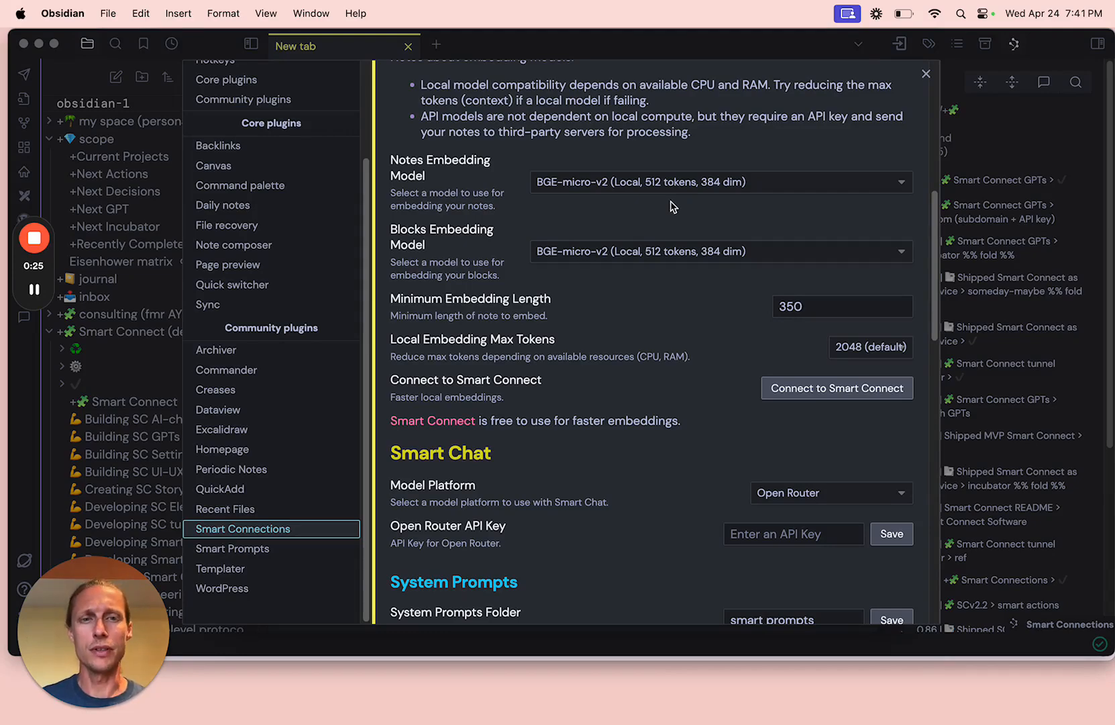
scroll("down", 3)
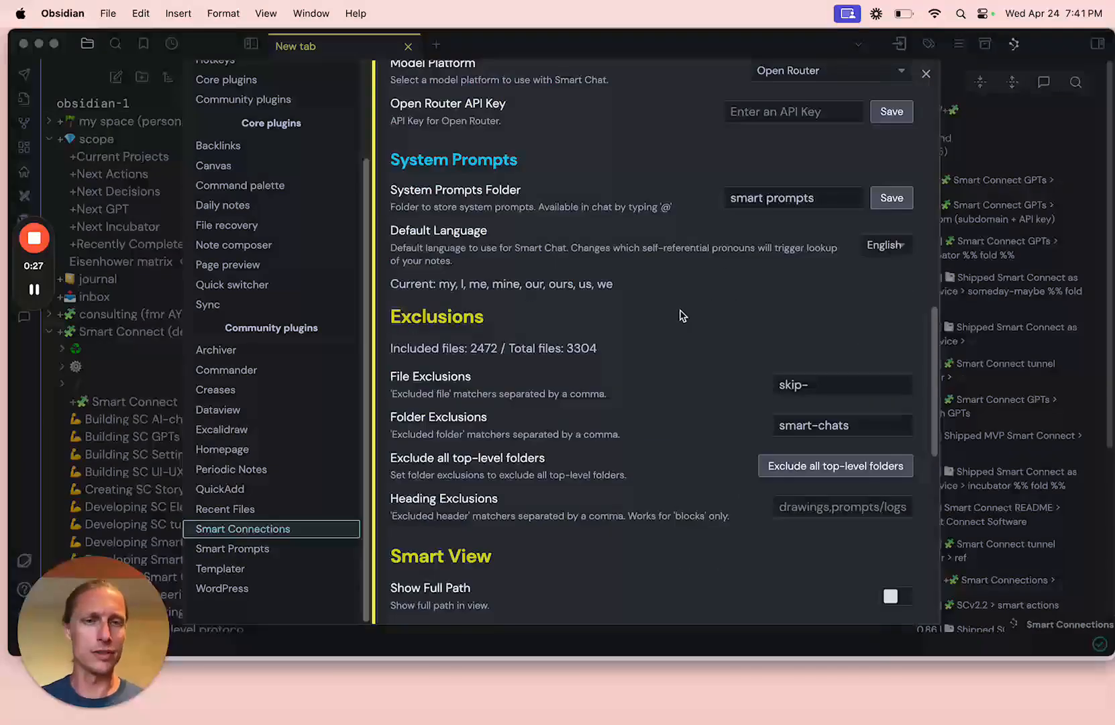
scroll("down", 3)
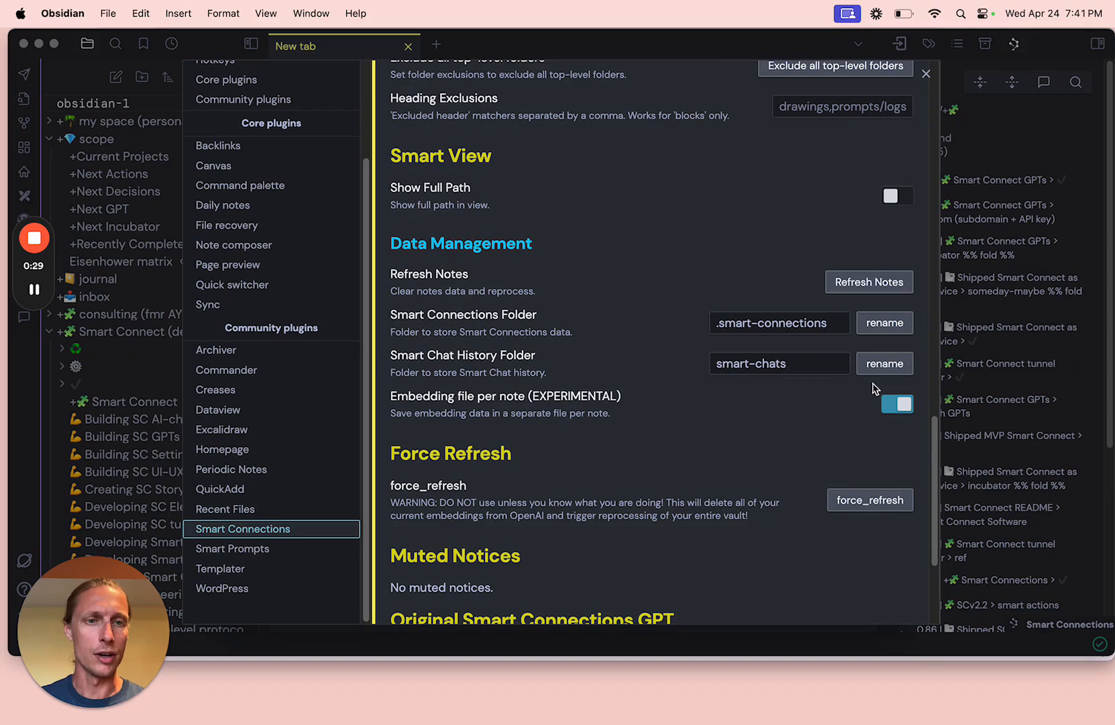
left_click(869, 499)
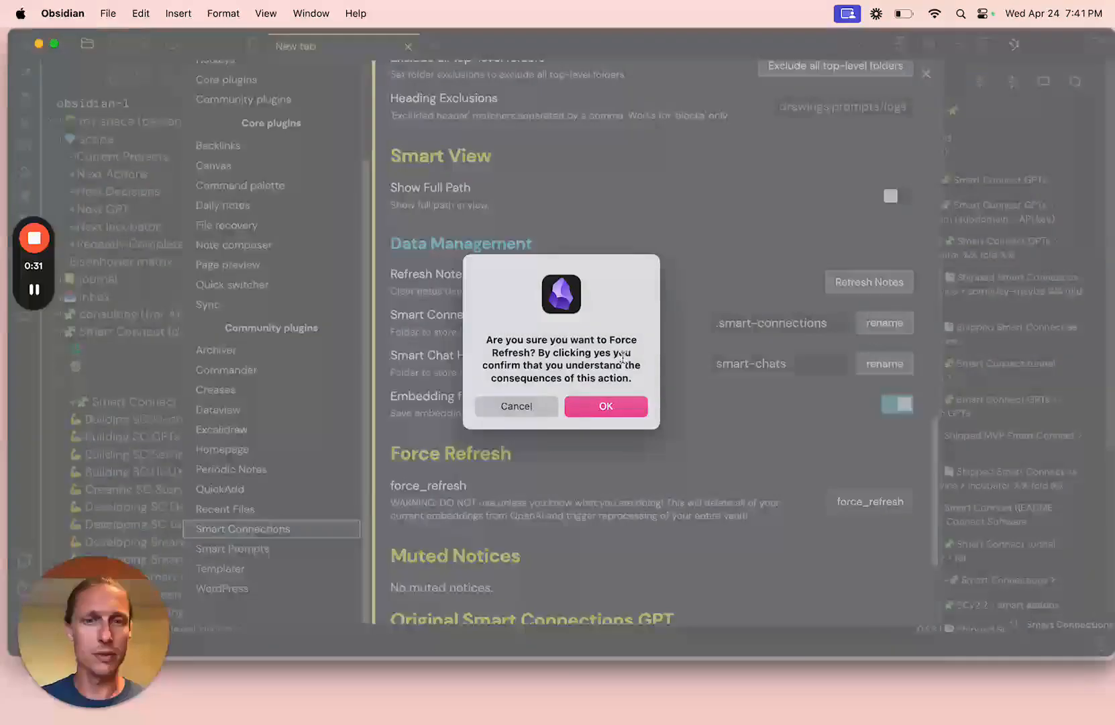
left_click(605, 406)
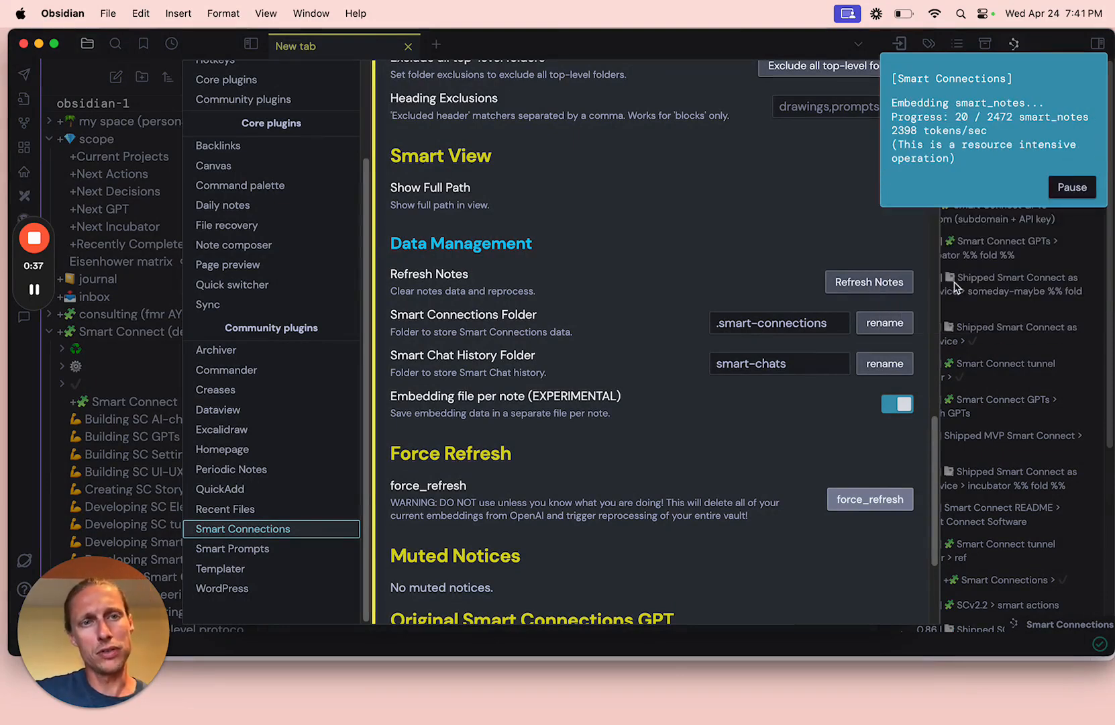
mouse_move(856, 206)
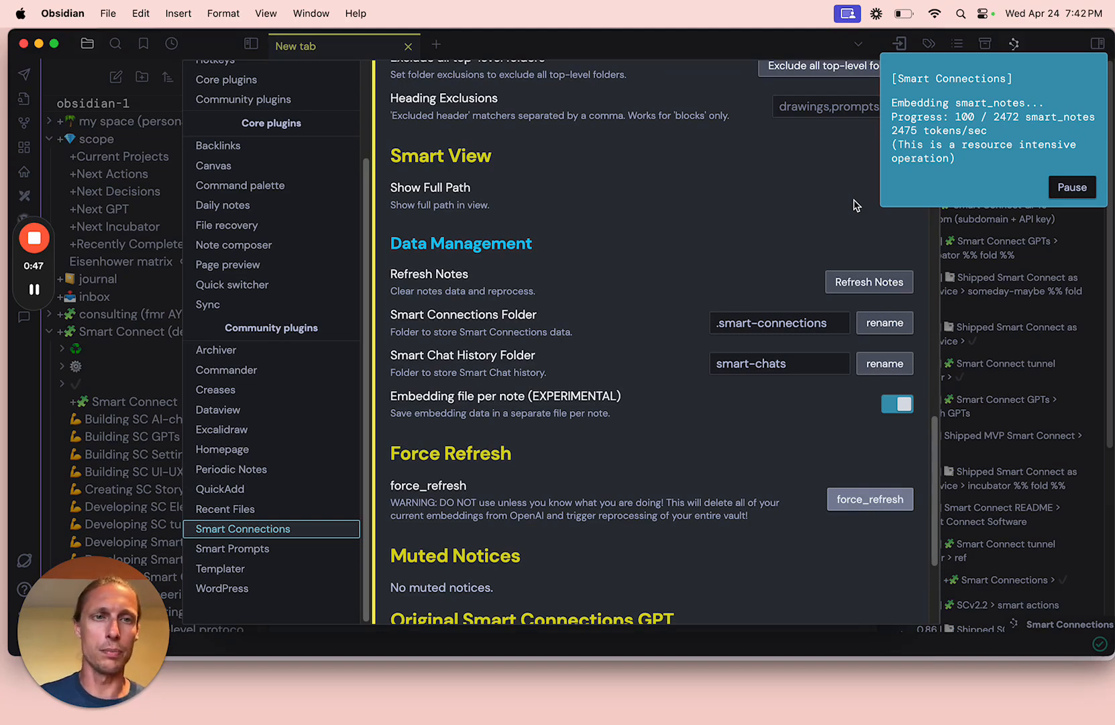
mouse_move(697, 53)
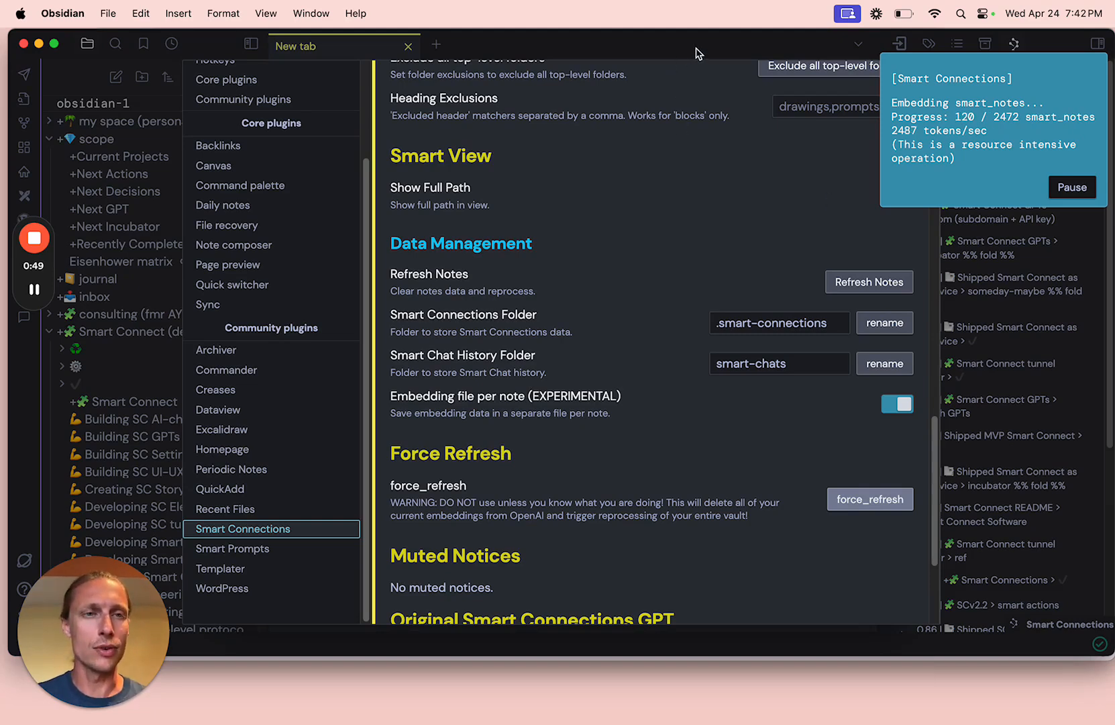
scroll("up", 3)
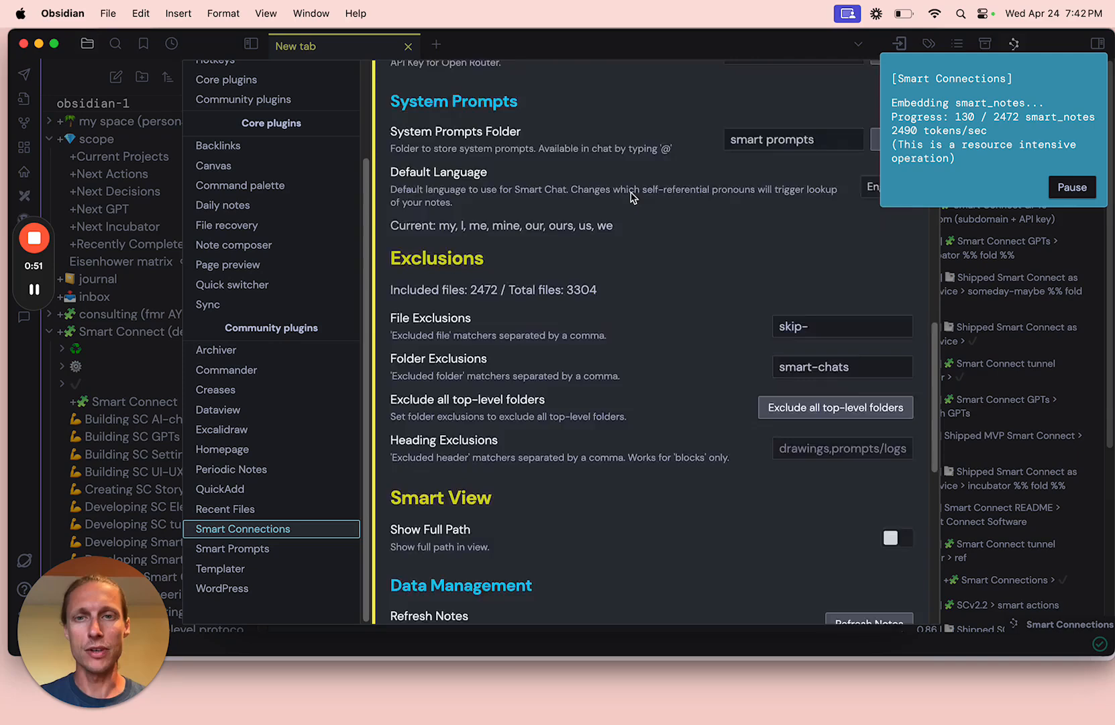
scroll("up", 3)
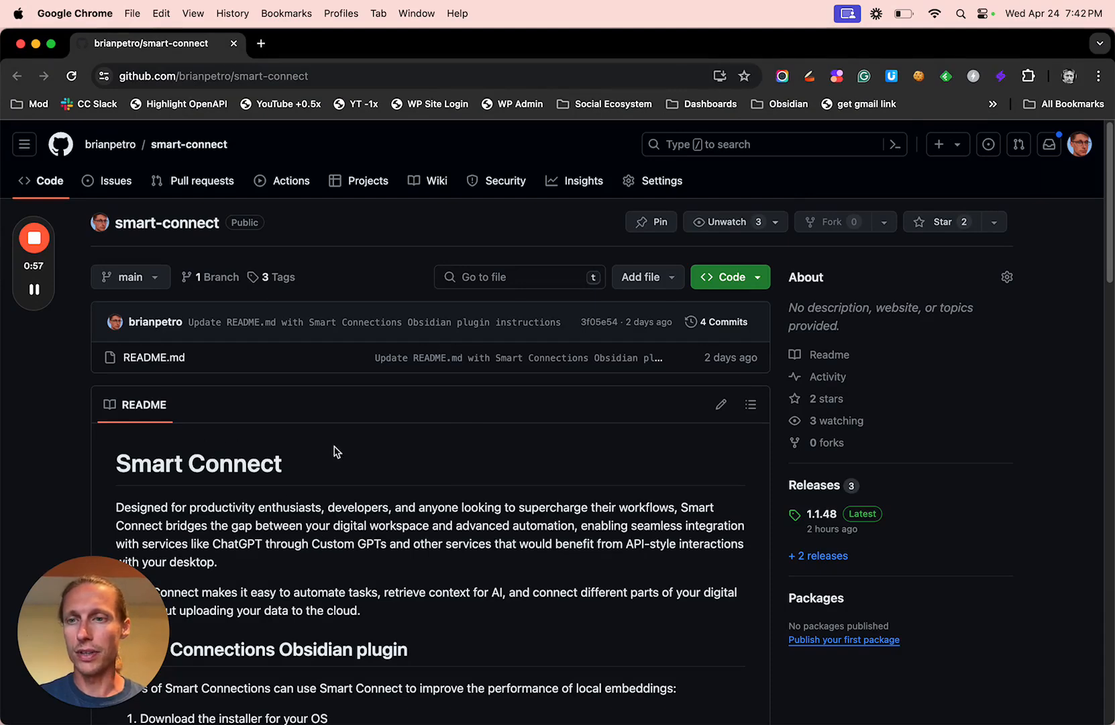
Download the Smart Connect 1.1.48 Mac installer from the README and open it
scroll("down", 3)
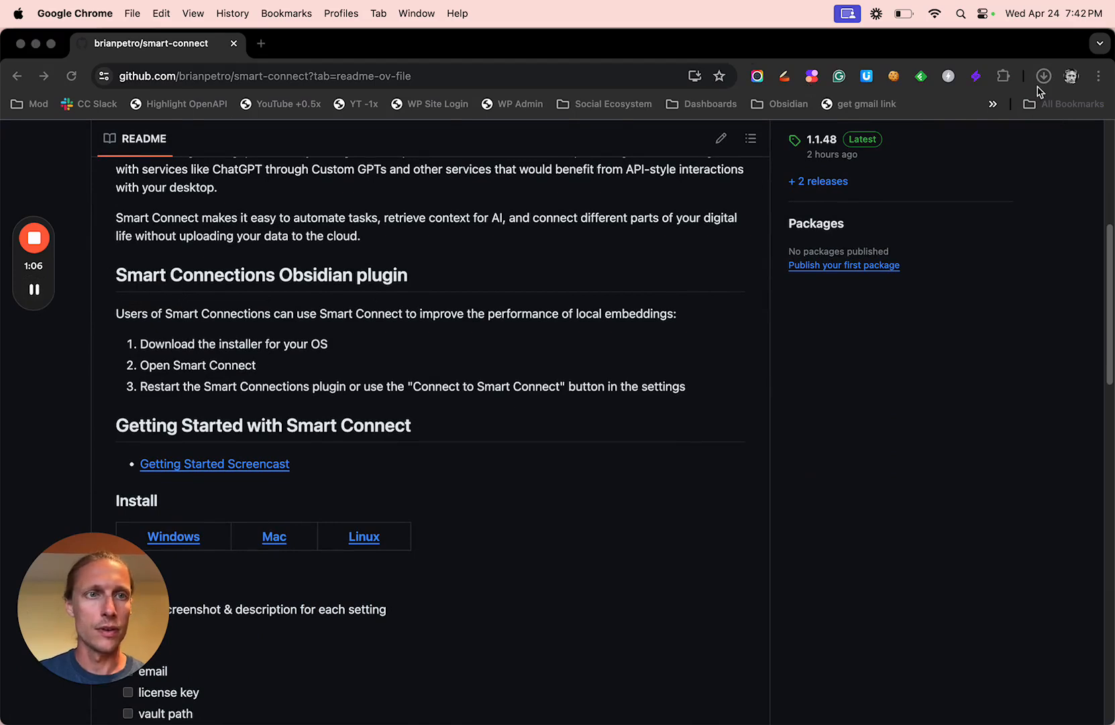
left_click(1043, 76)
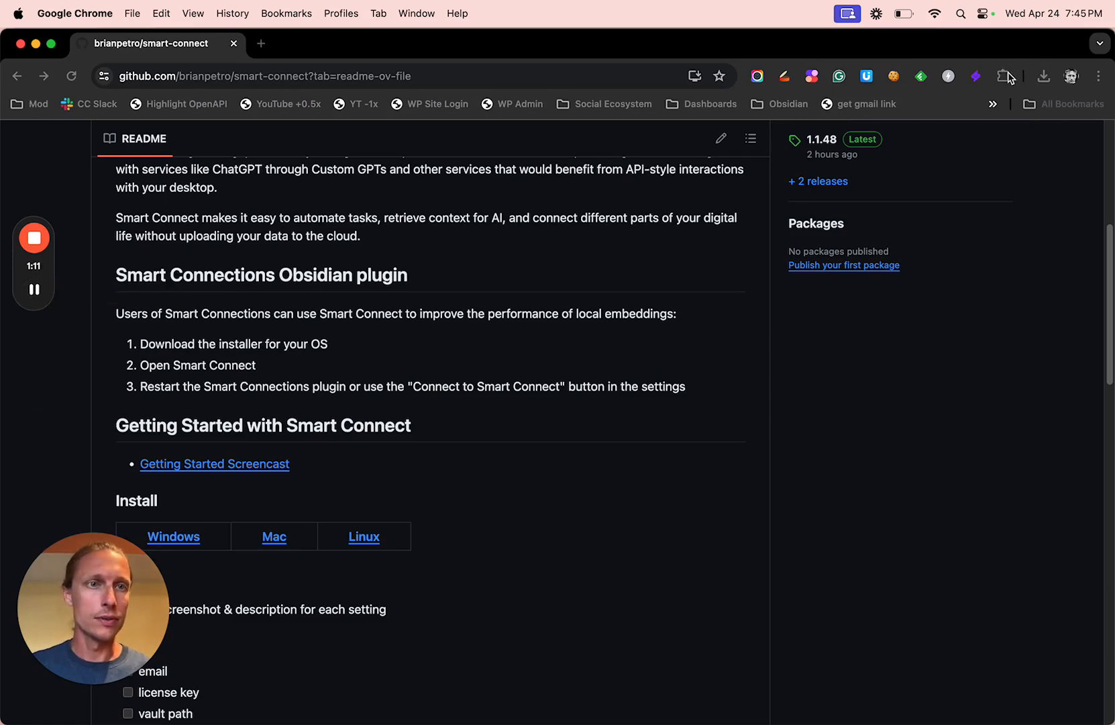
left_click(1044, 76)
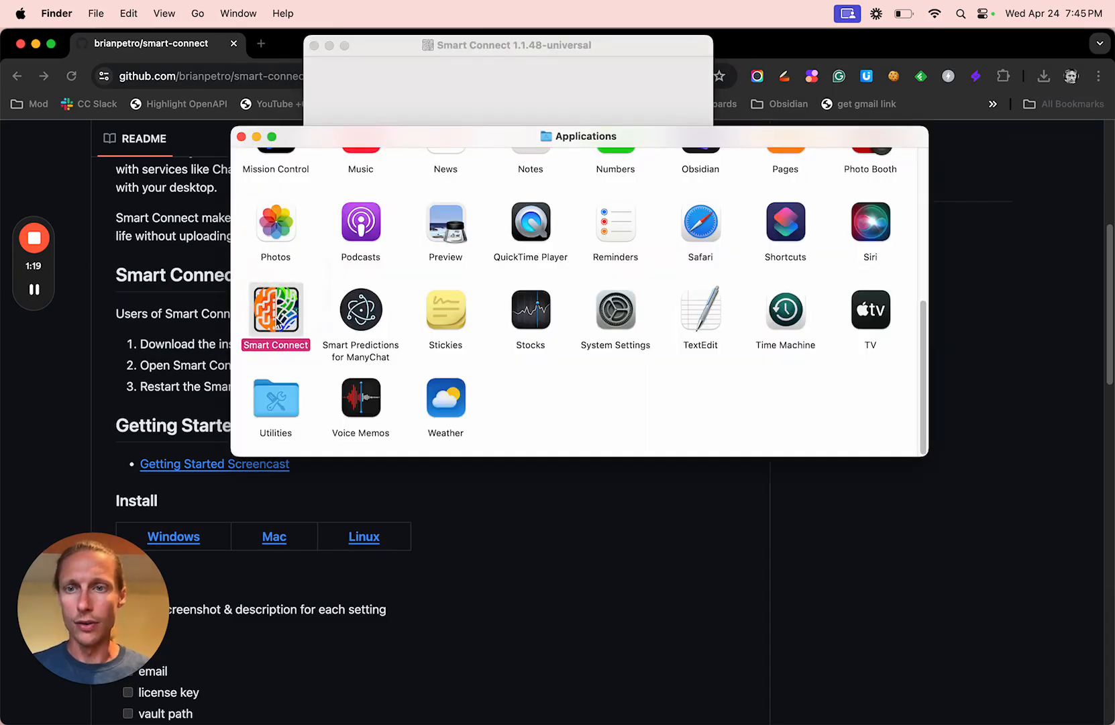
Launch Smart Connect from Applications, allow it past the security prompt, and return to Obsidian
double_click(275, 308)
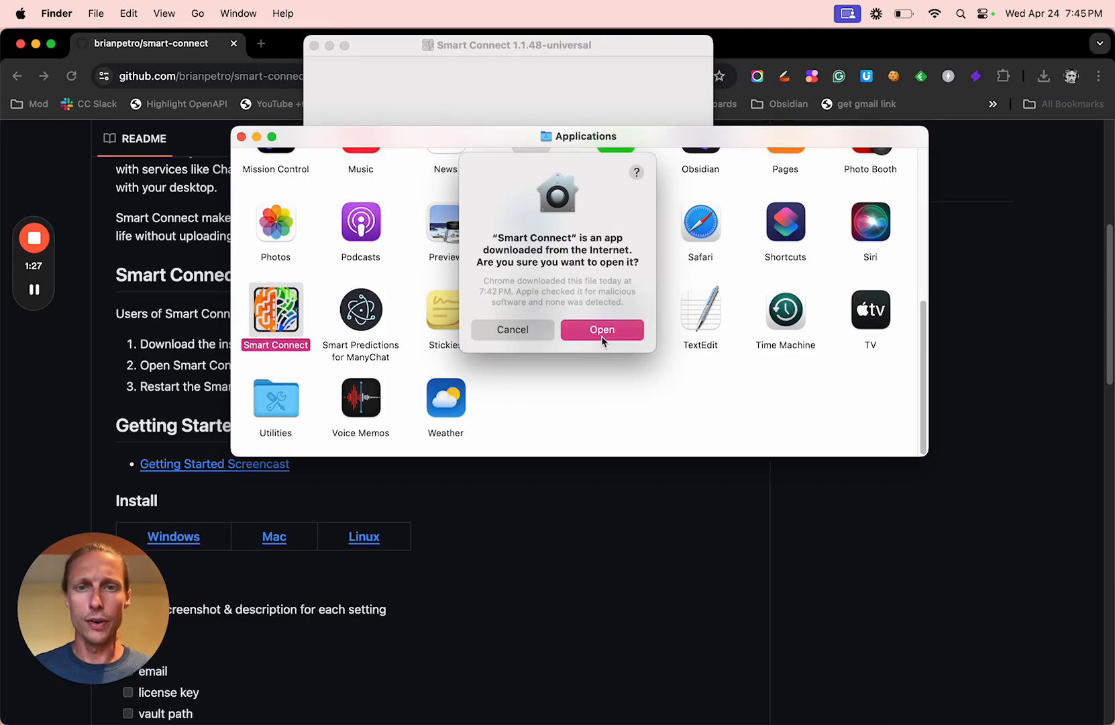
left_click(601, 330)
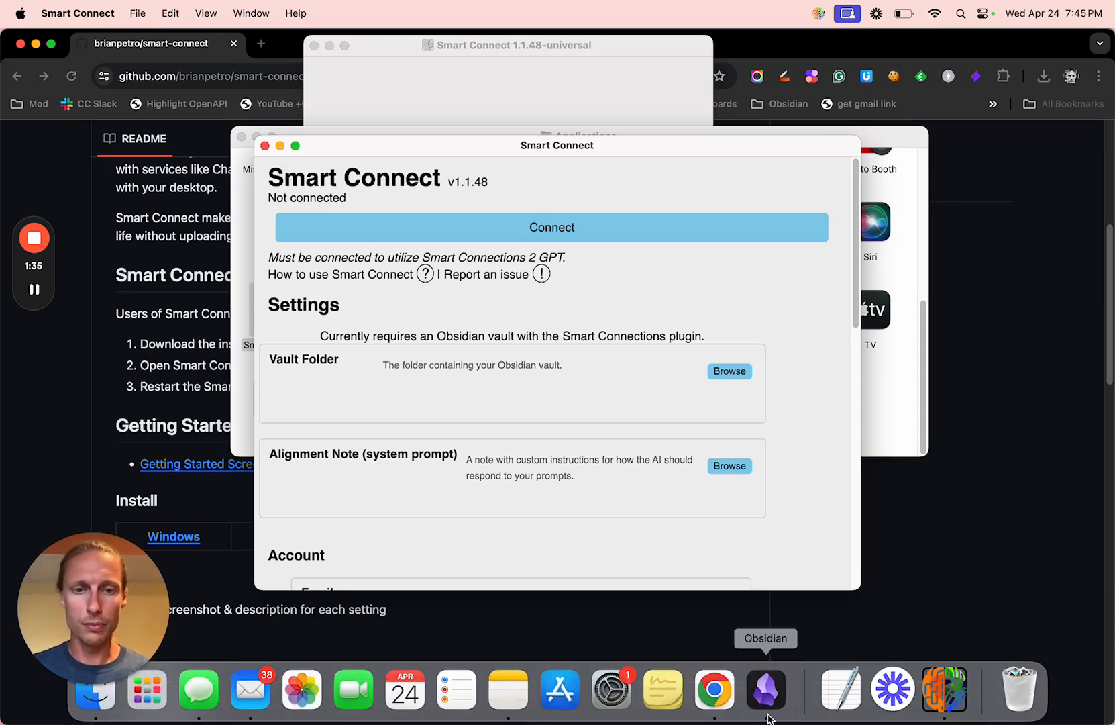
left_click(765, 688)
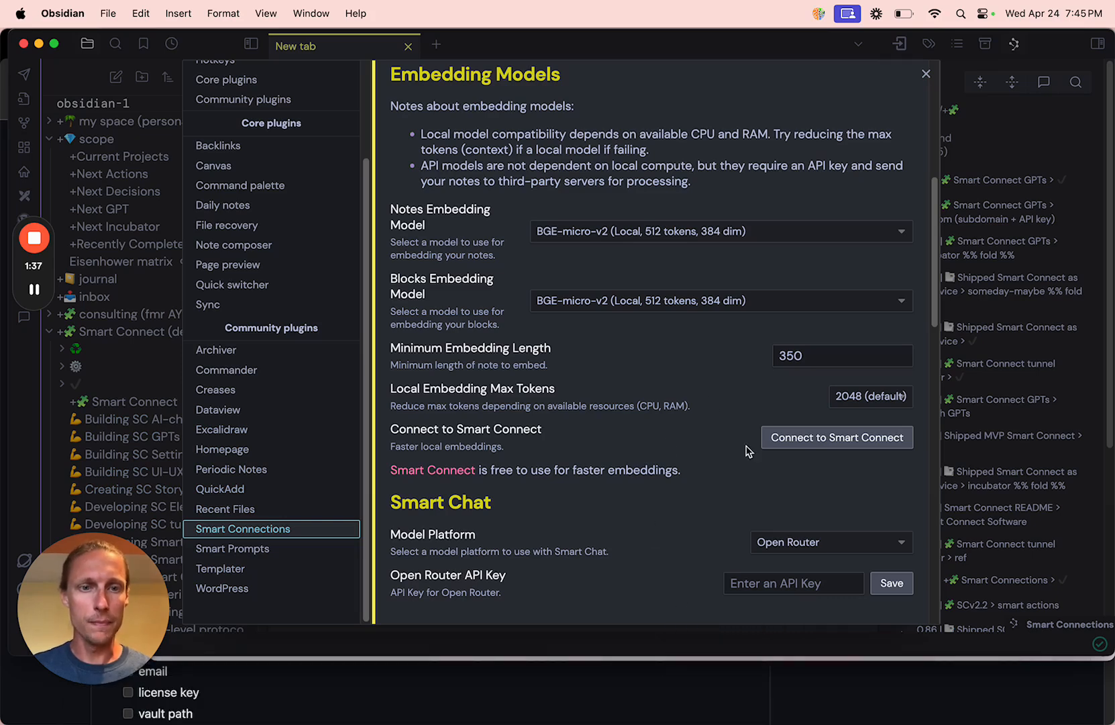
Link Smart Connections to the Smart Connect app and reopen its settings at Force Refresh
left_click(837, 437)
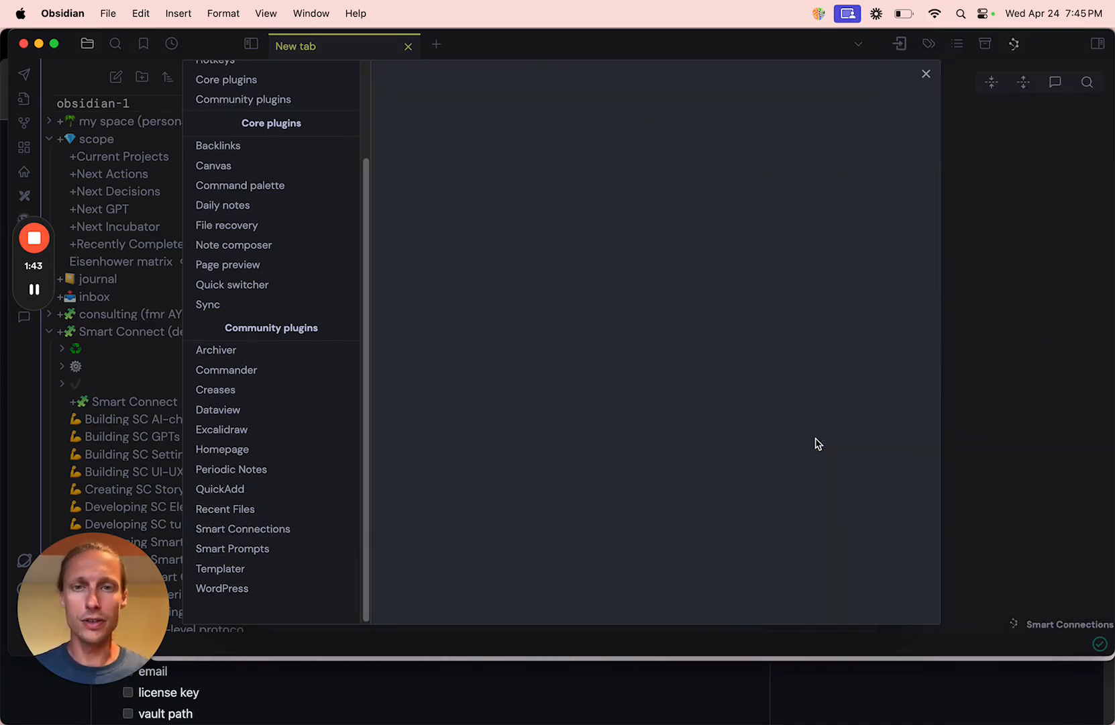
left_click(242, 528)
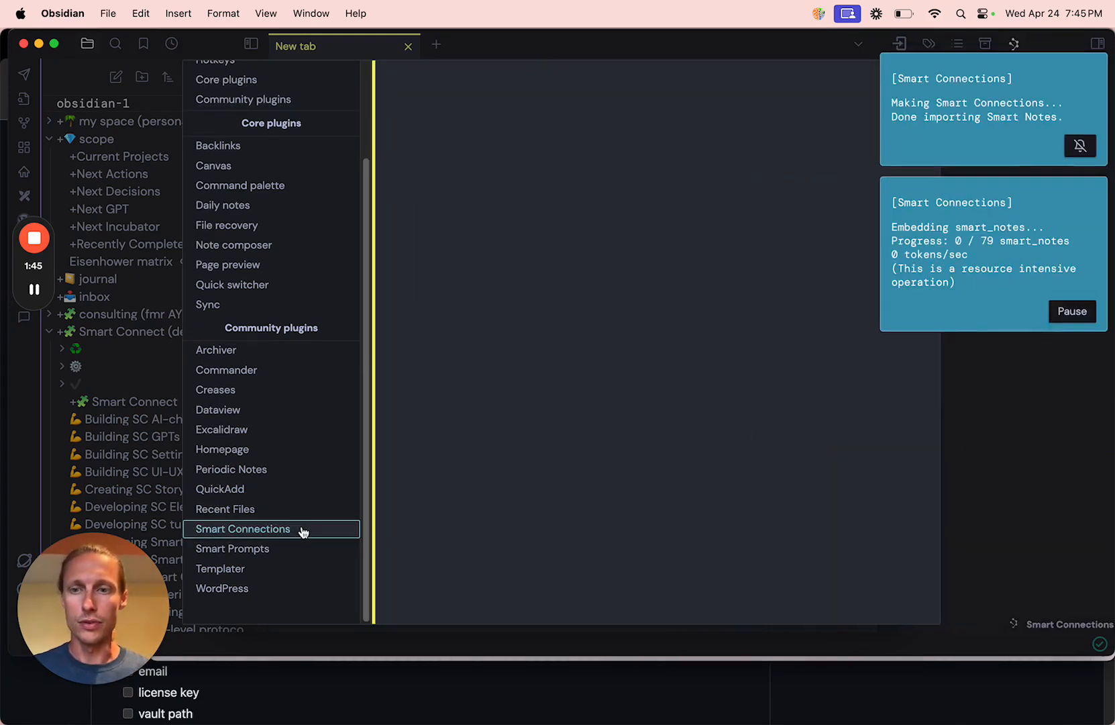
left_click(243, 528)
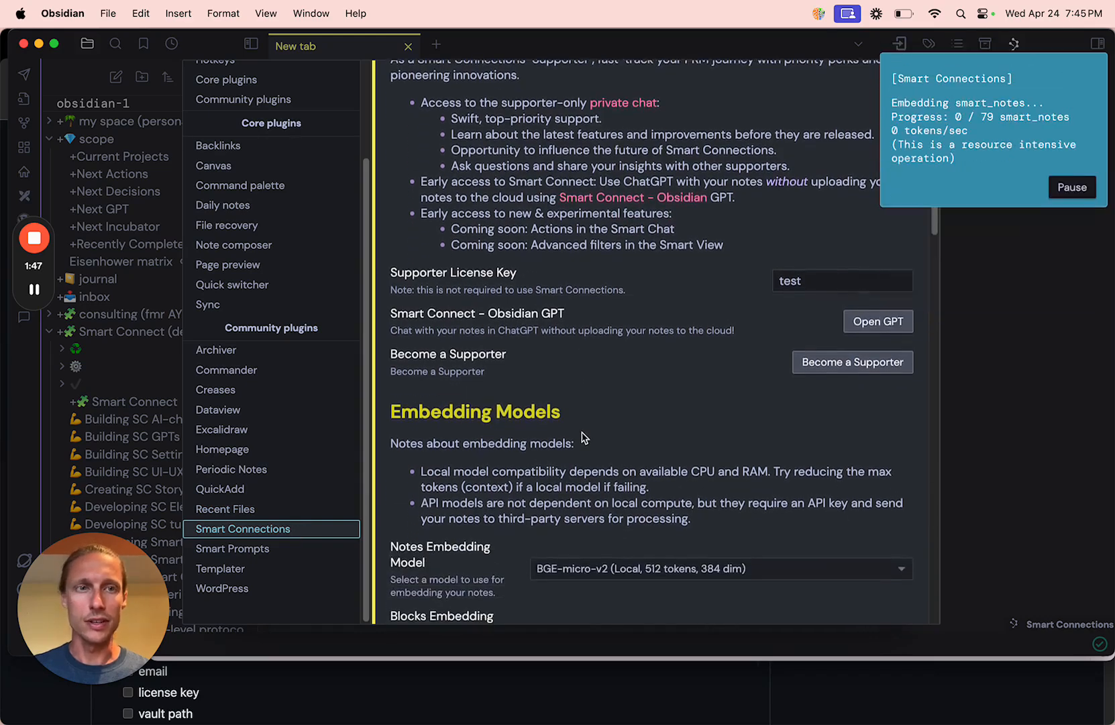
scroll("down", 3)
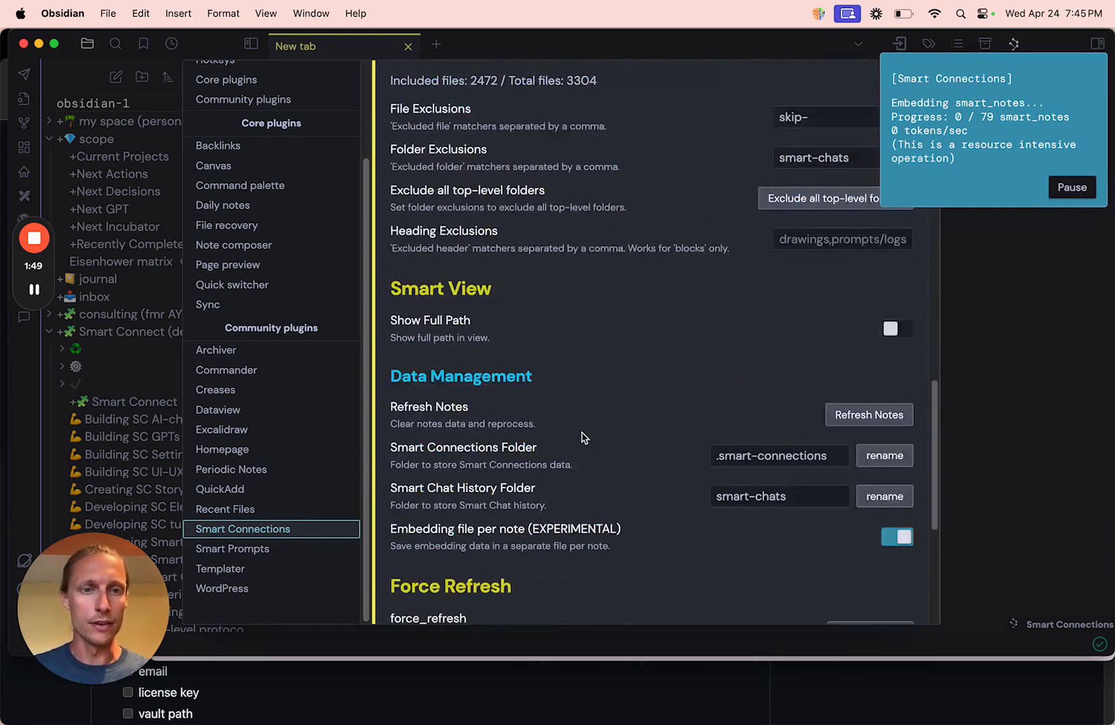
scroll("up", 3)
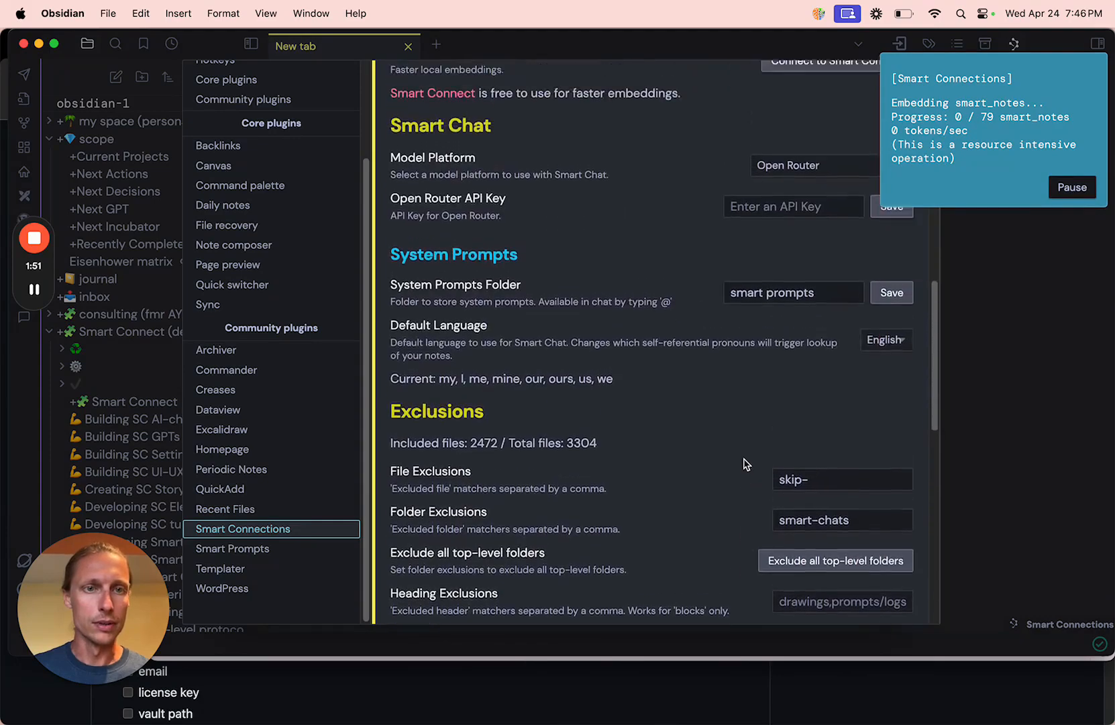
scroll("down", 3)
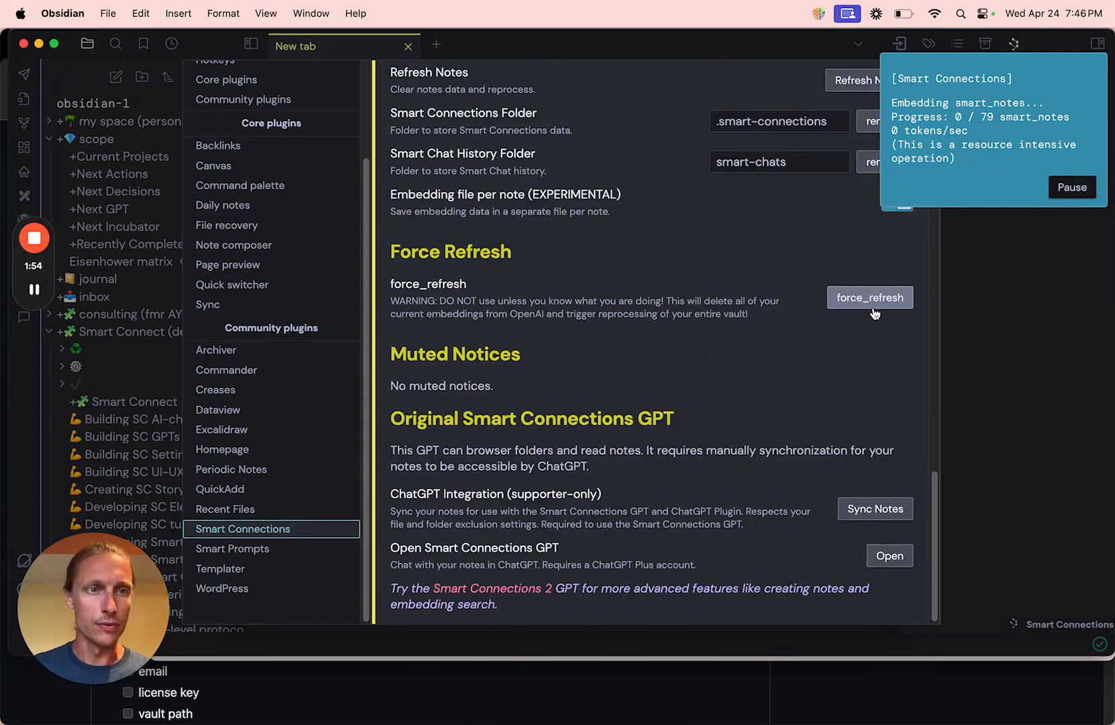
Run force refresh twice, confirming the embedding rebuild each time
left_click(870, 297)
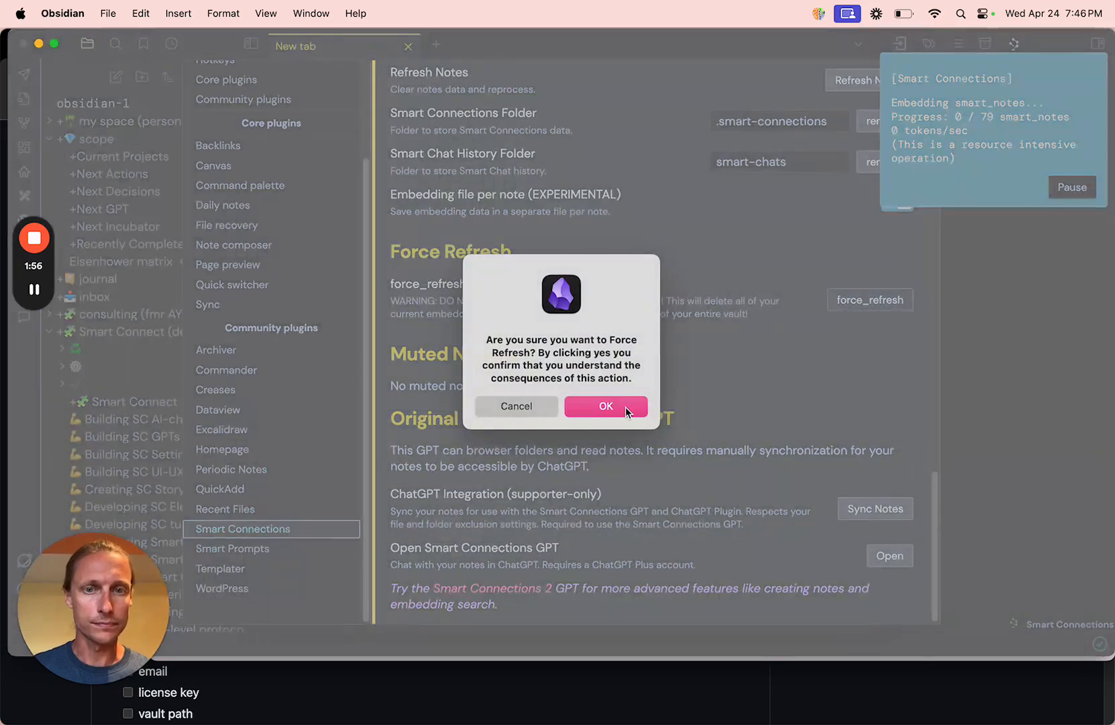
left_click(605, 406)
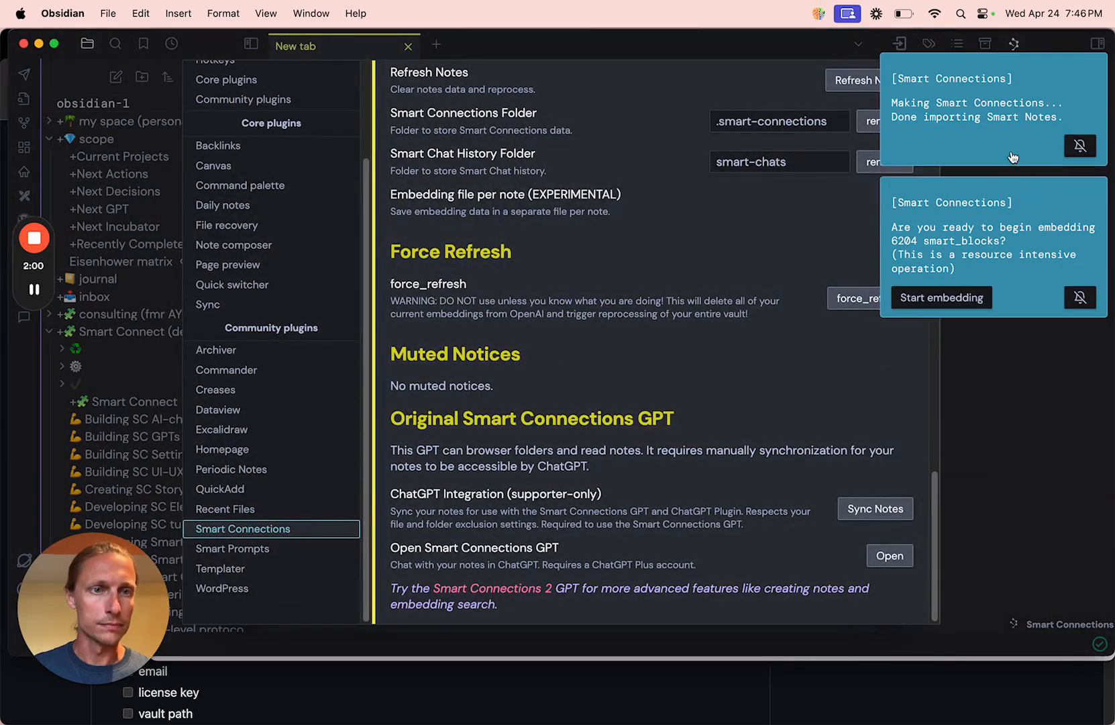
left_click(869, 299)
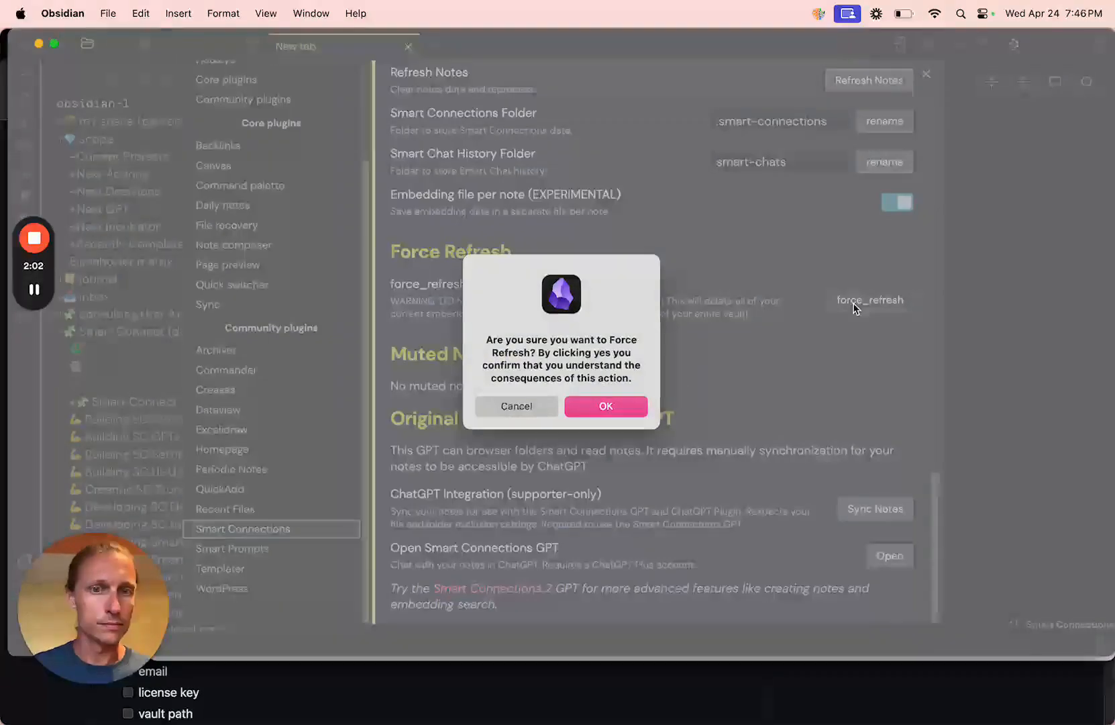
left_click(606, 405)
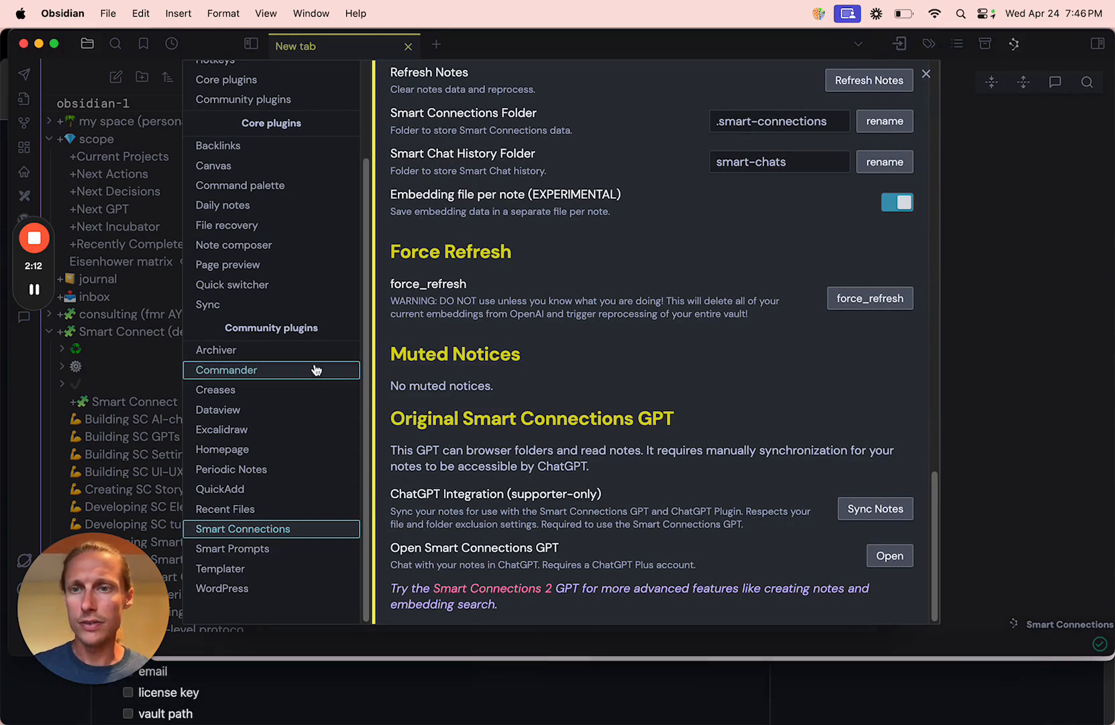
mouse_move(766, 688)
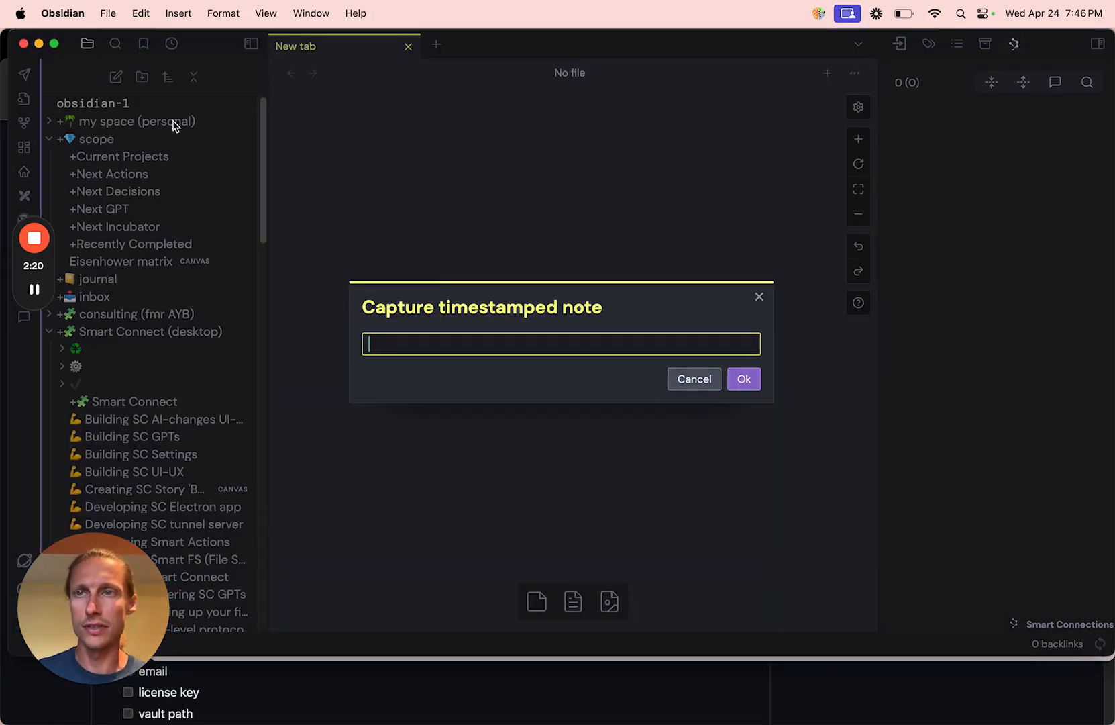
Dismiss the timestamped note capture prompt and check embedding progress, 450 of 2,472 notes
left_click(743, 378)
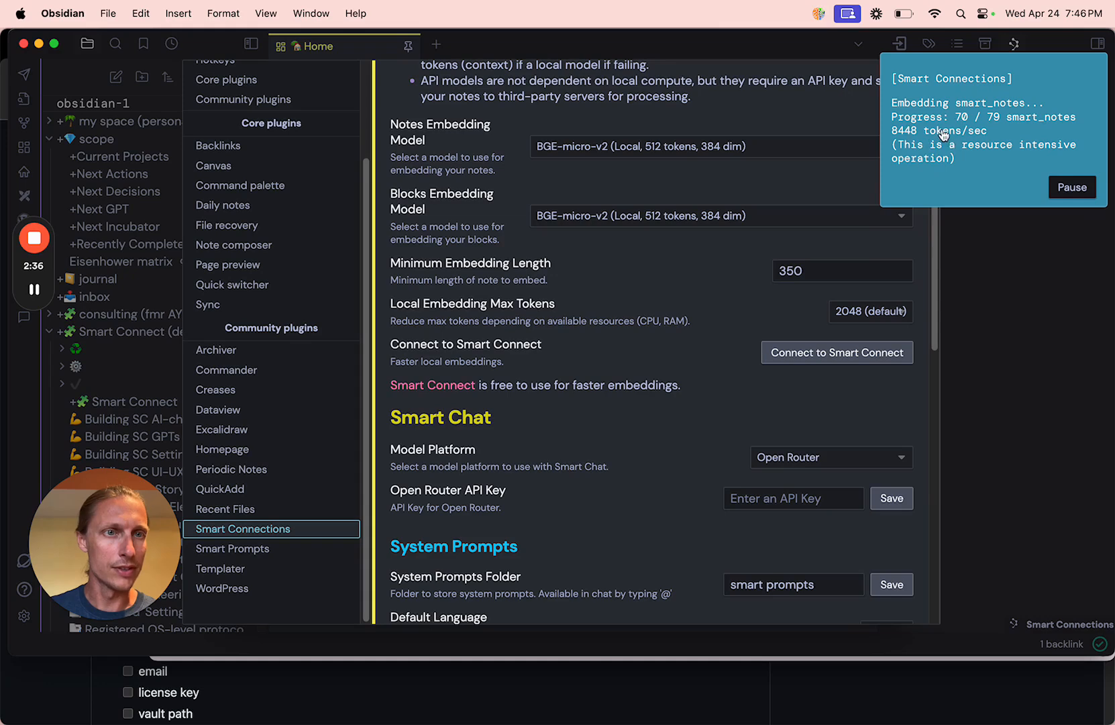
mouse_move(720, 392)
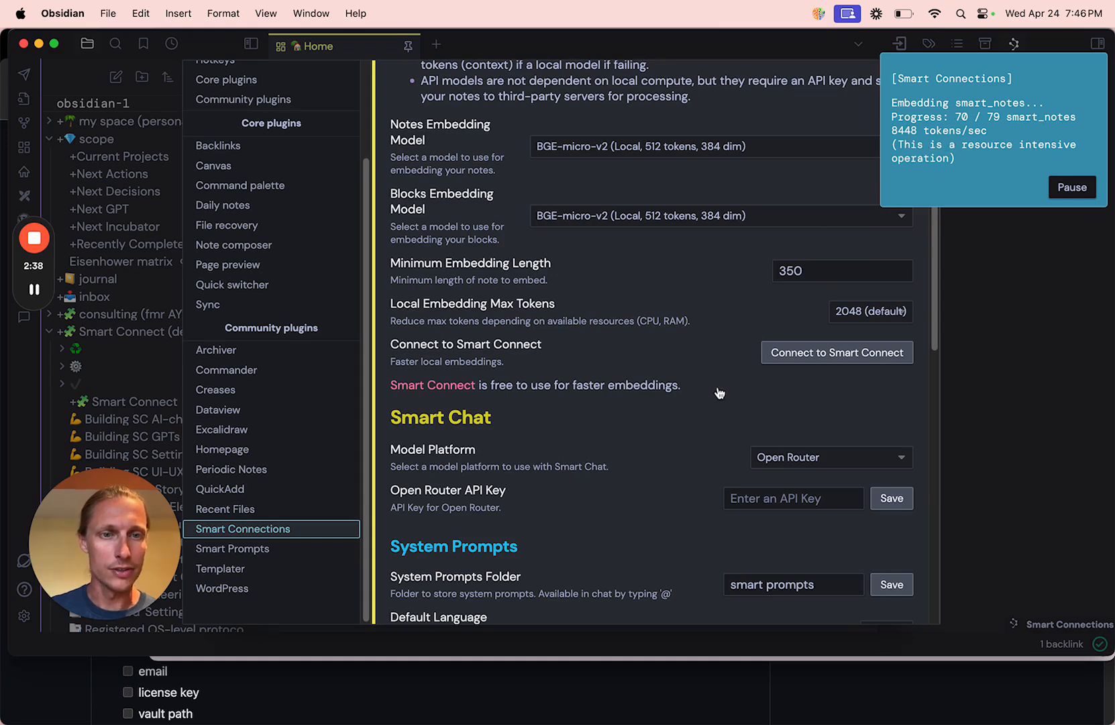
scroll("down", 3)
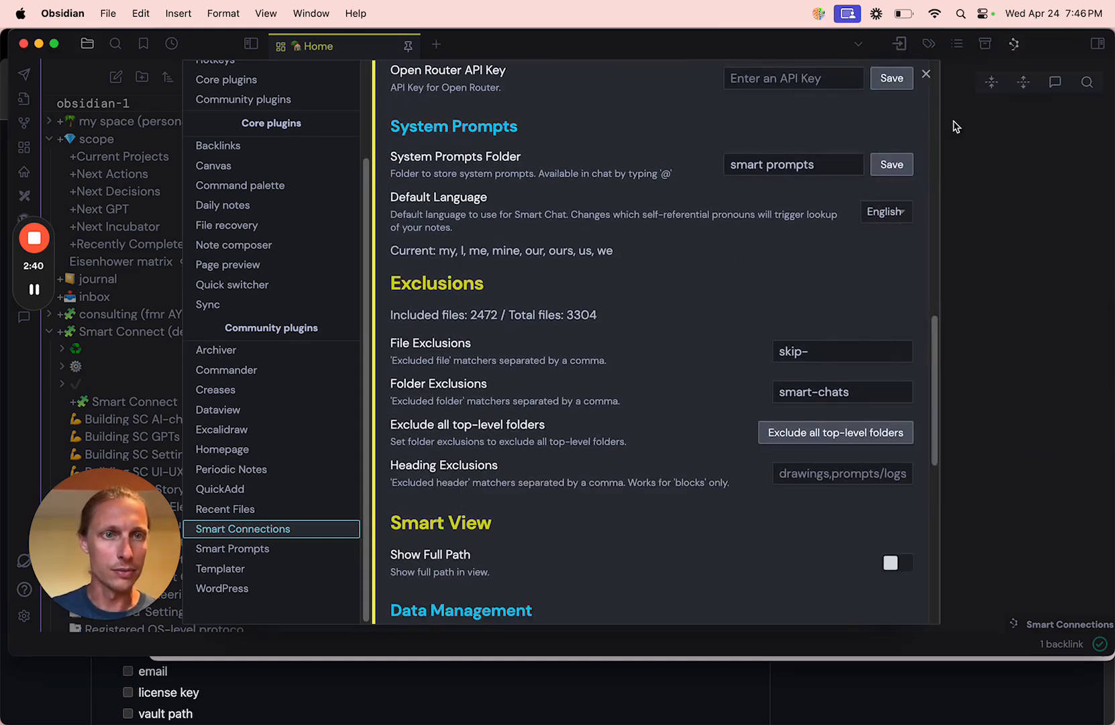
scroll("down", 3)
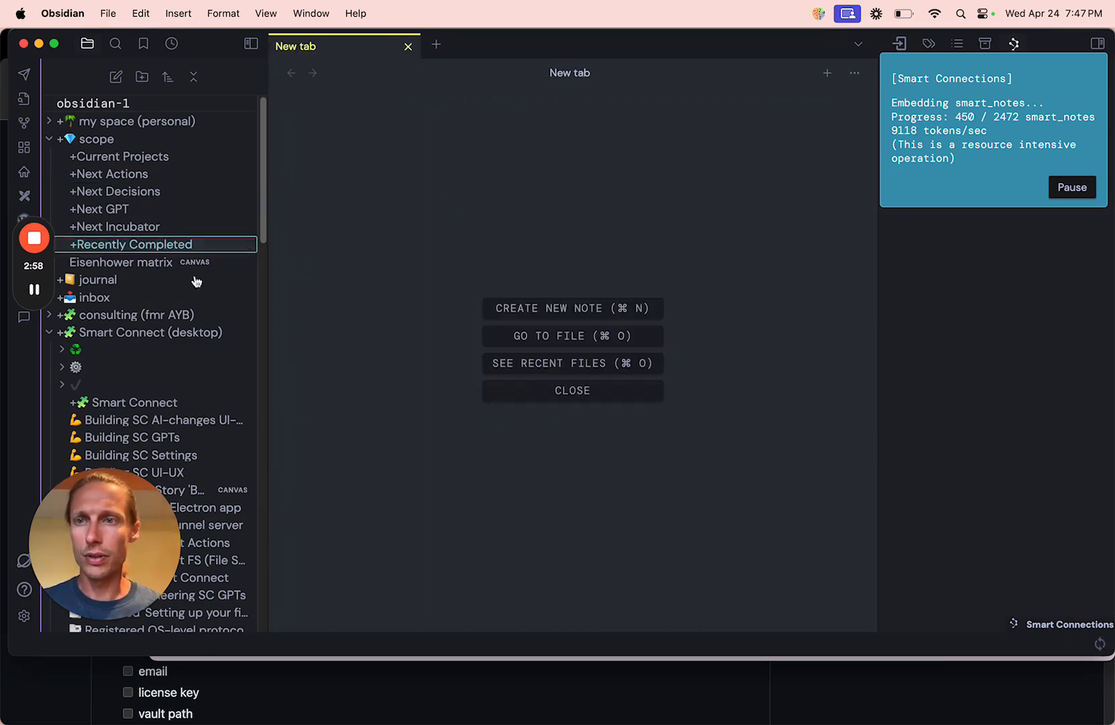
Create an Untitled note and type test text 'fsdkjfkldsf' and 'fdsfsdf'
left_click(572, 308)
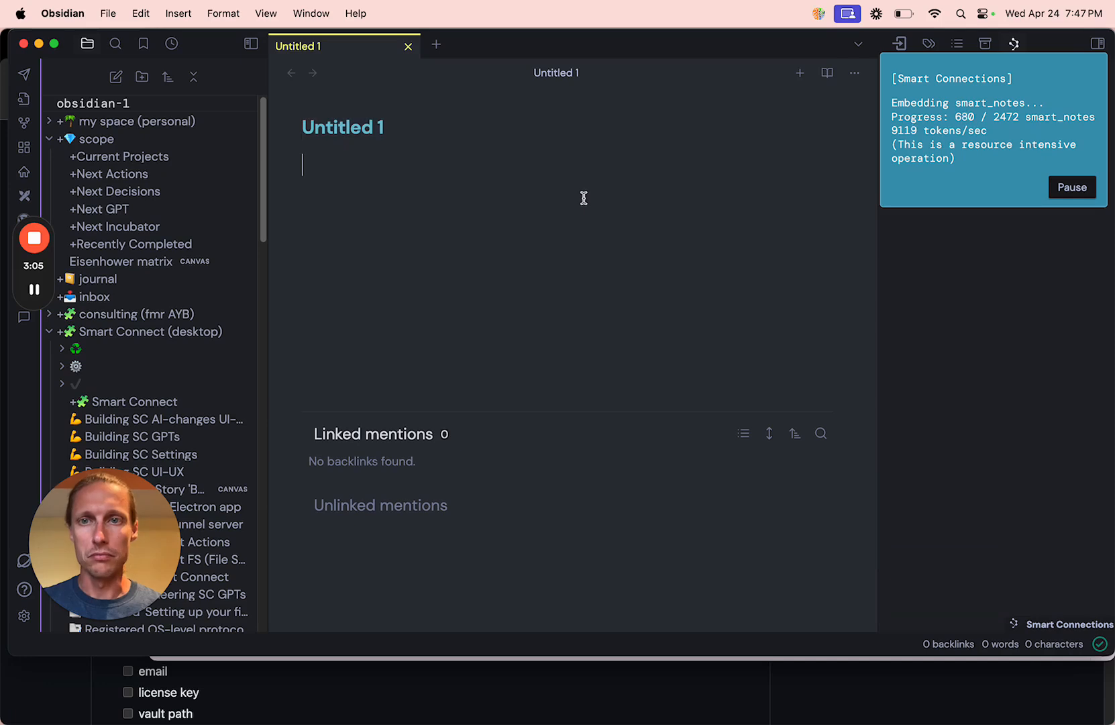
type("fsdkjfkldsf")
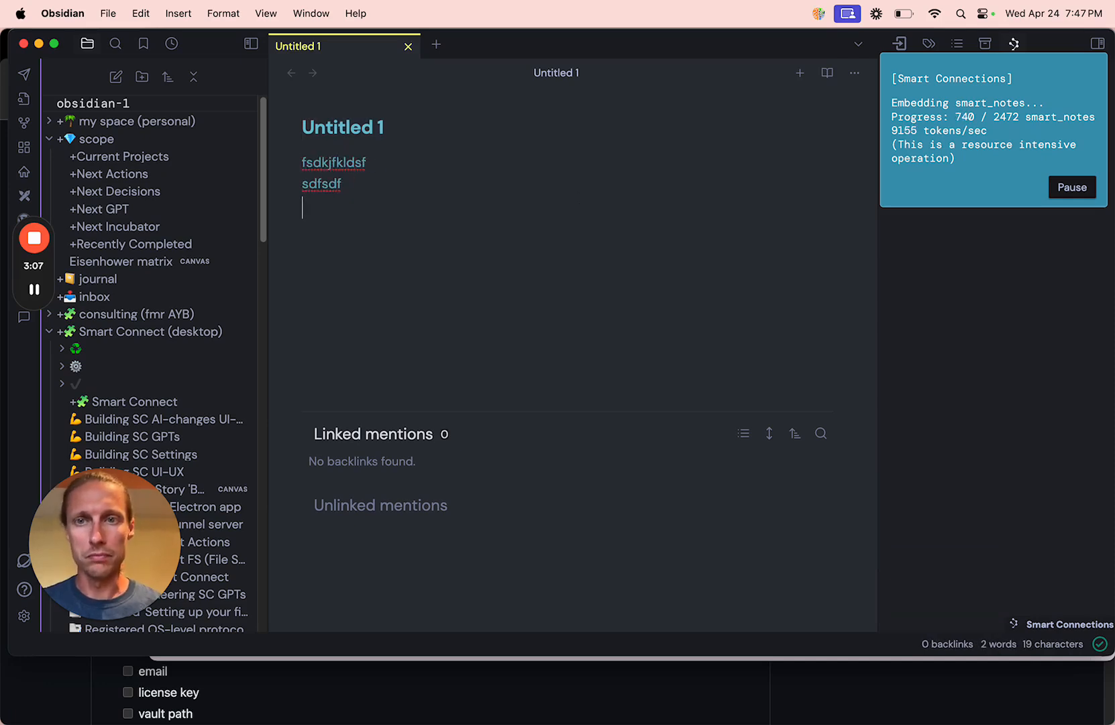
type("fdsfsdf")
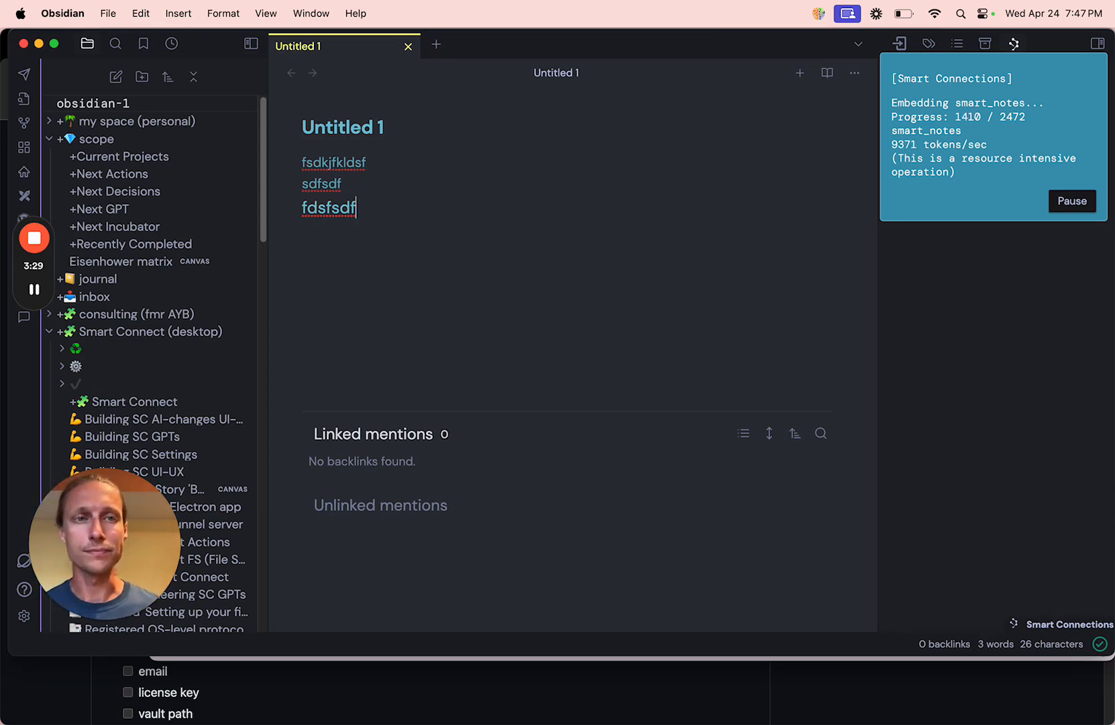
mouse_move(582, 199)
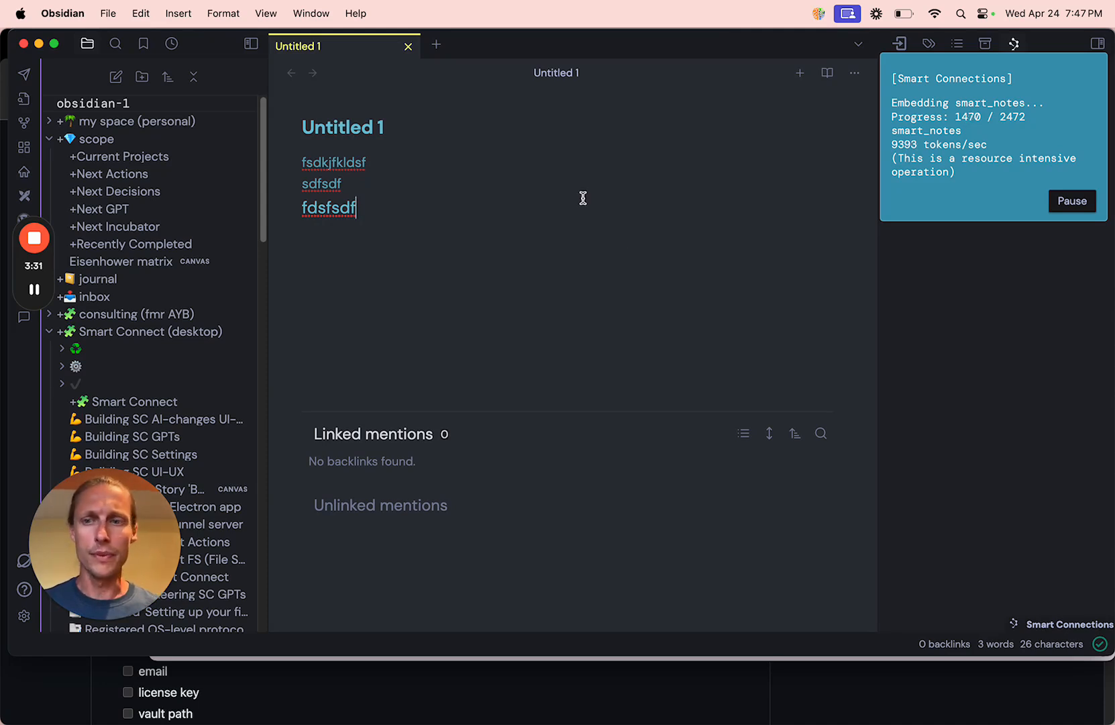